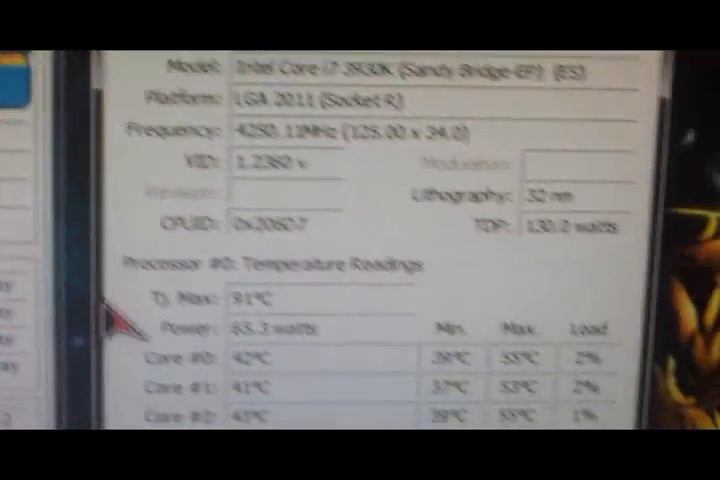
pyautogui.scroll(-3)
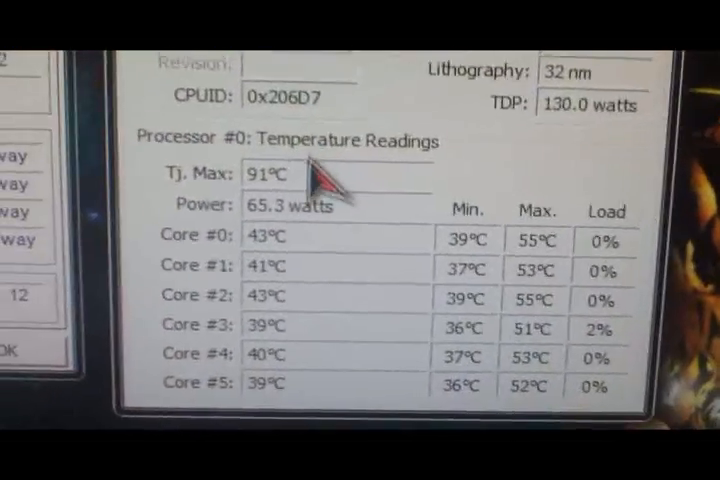